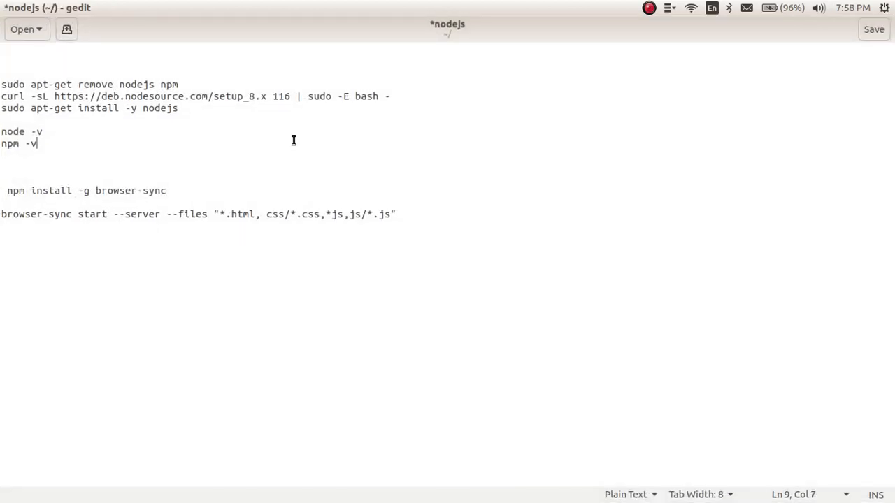
mouse_move(166, 61)
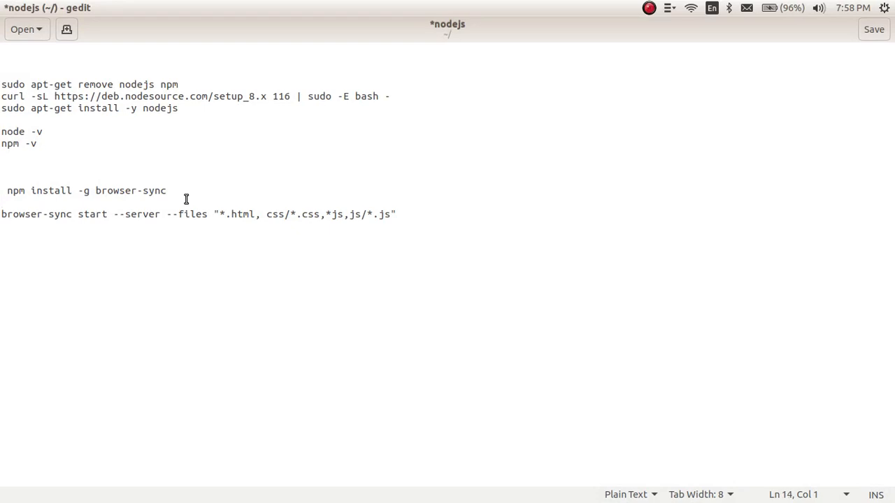
Review the node command lines in the gedit notes, then move to index.html in Sublime Text.
left_click(42, 131)
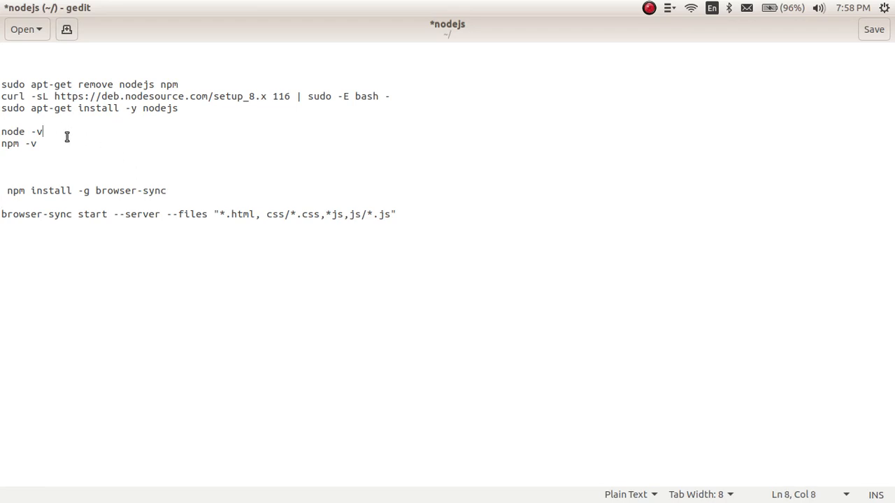
mouse_move(73, 139)
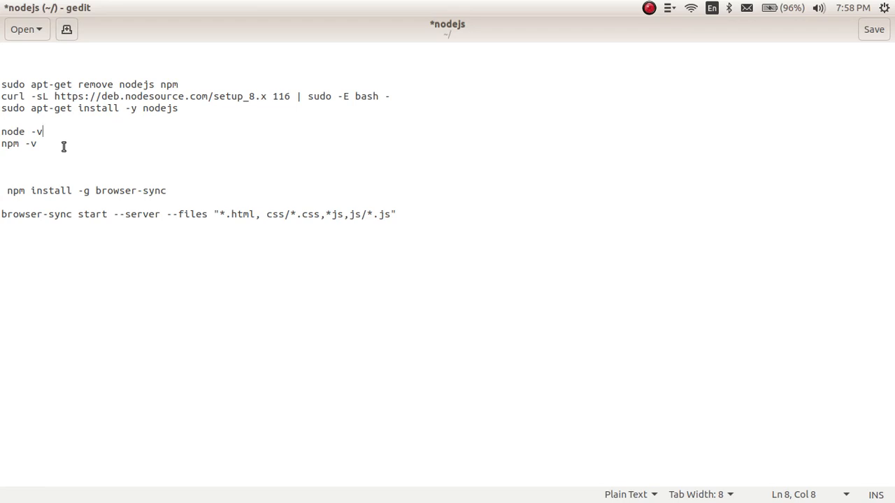
mouse_move(171, 137)
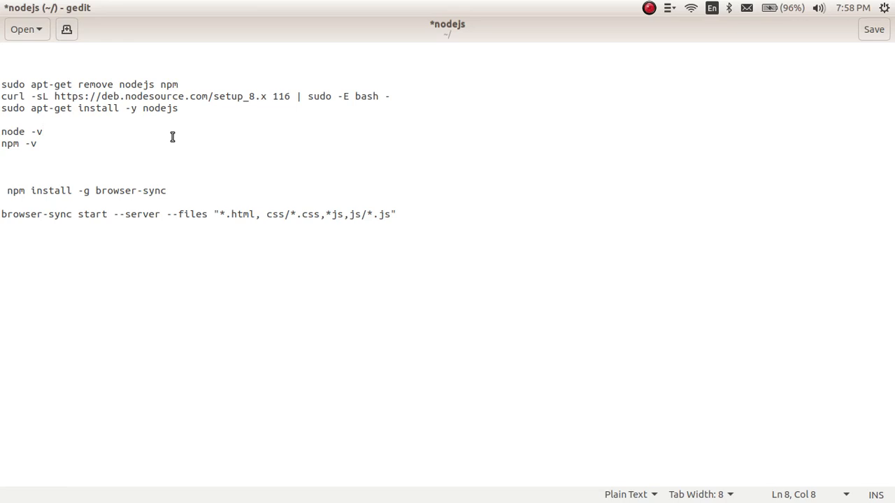
left_click(42, 132)
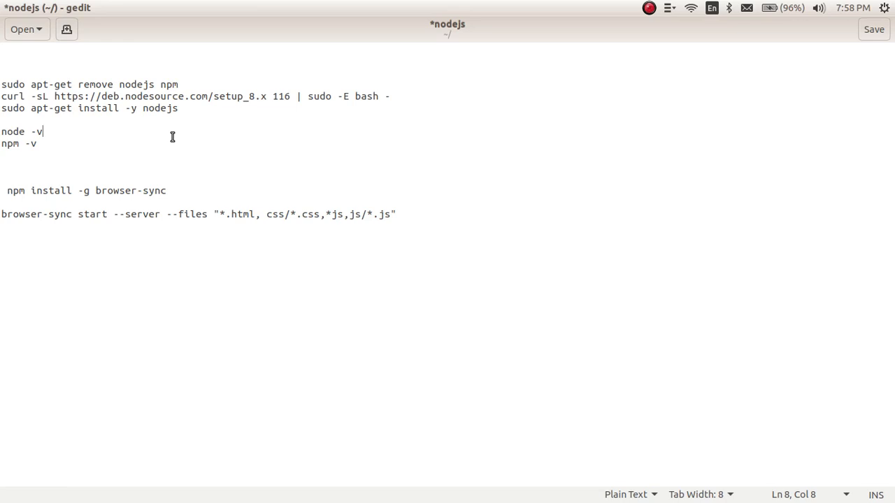
mouse_move(168, 133)
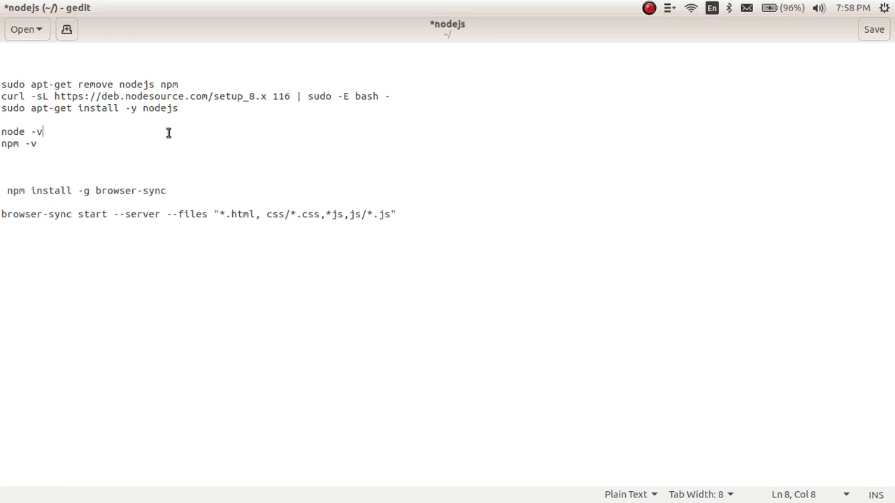
left_click(58, 143)
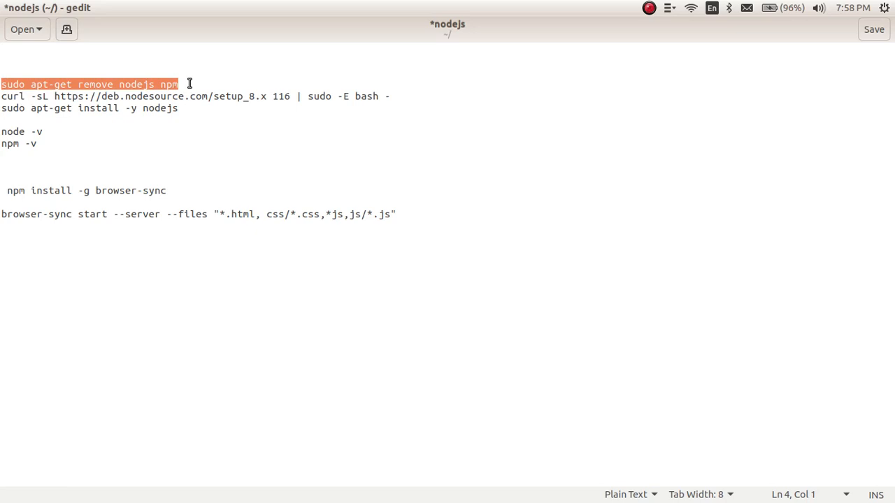
left_click(155, 84)
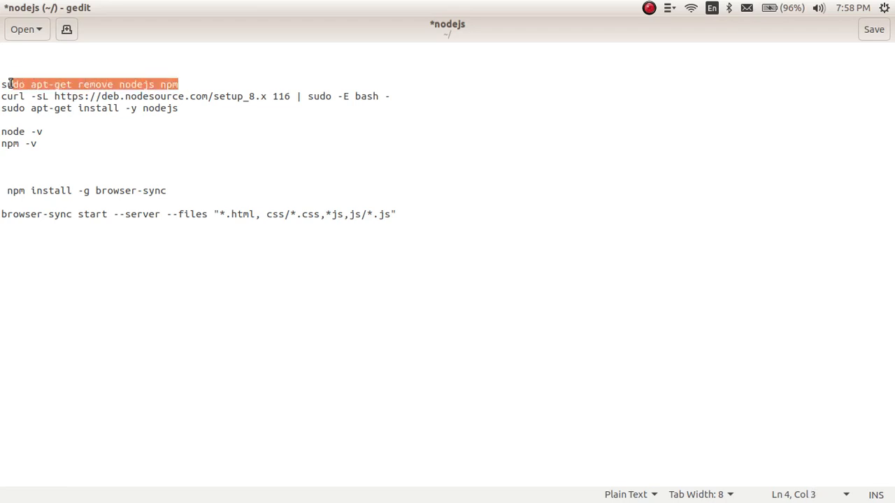
left_click(271, 97)
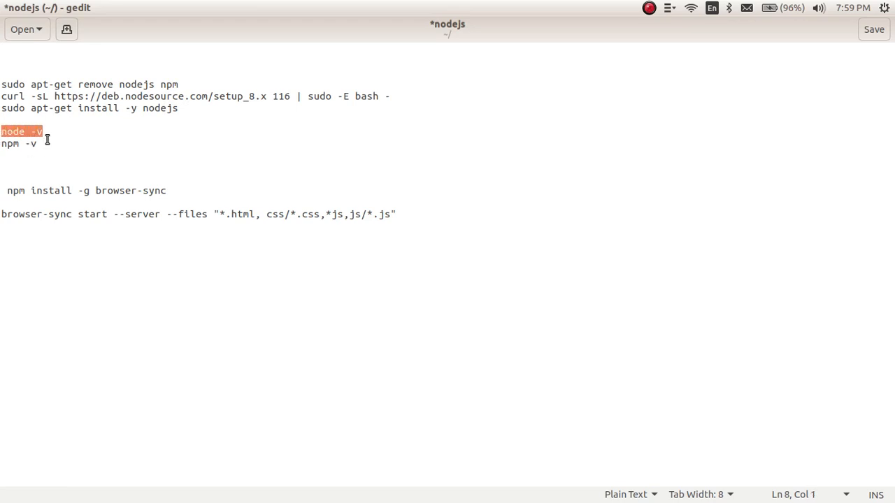
left_click(40, 144)
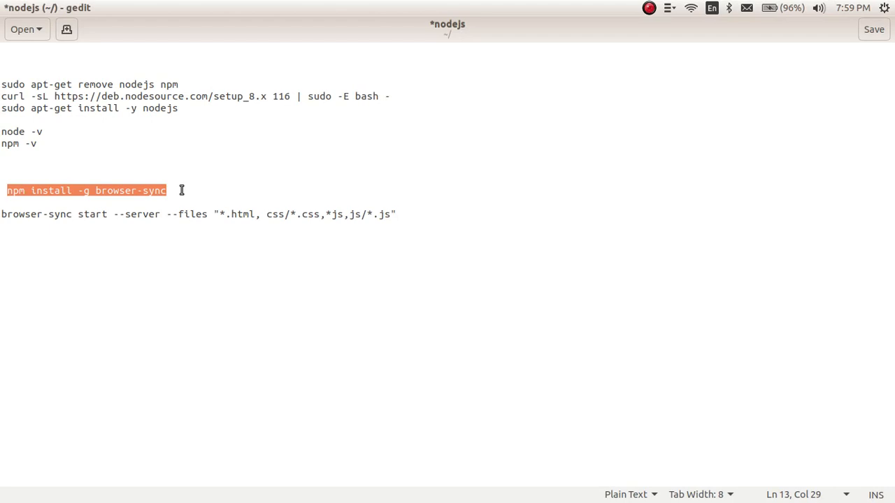
mouse_move(175, 190)
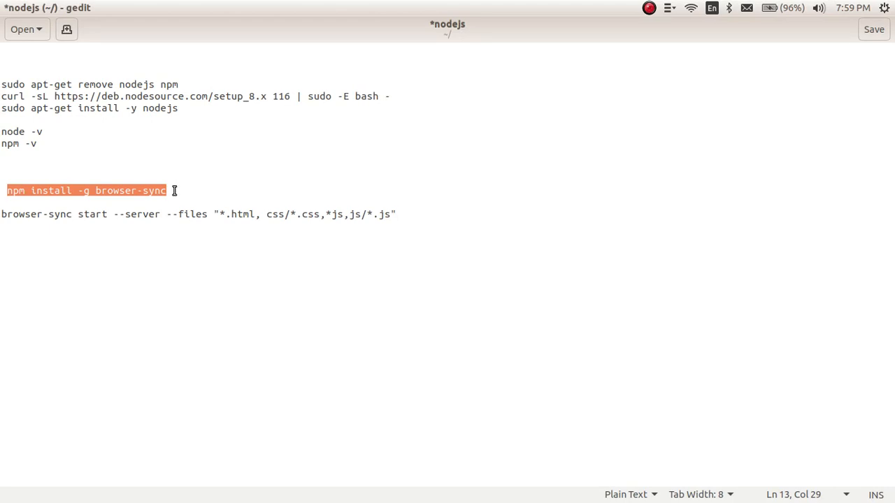
left_click(168, 190)
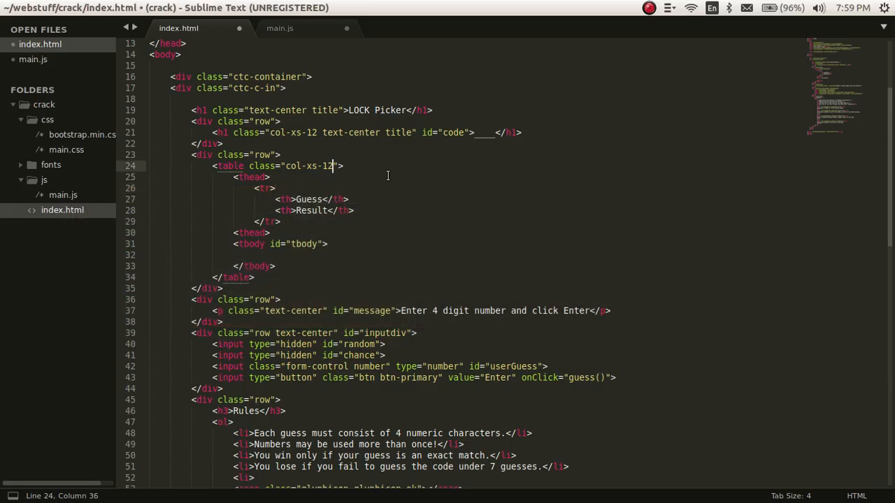
type("ins")
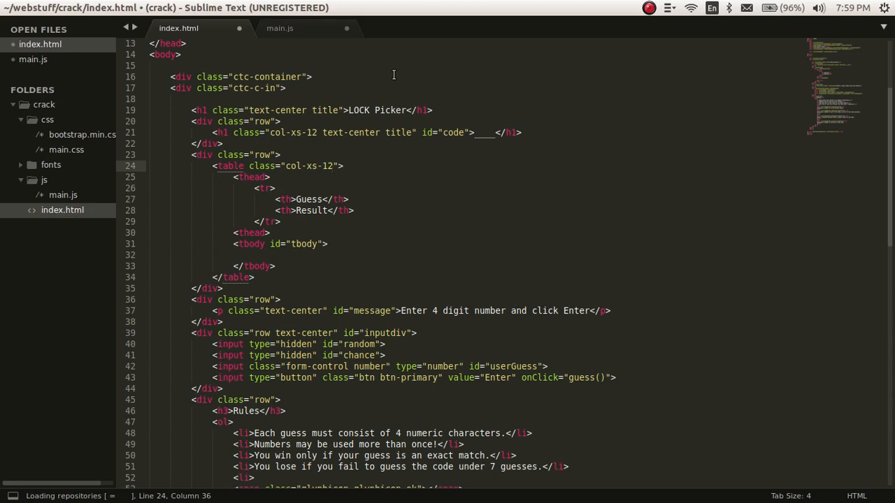
type("br")
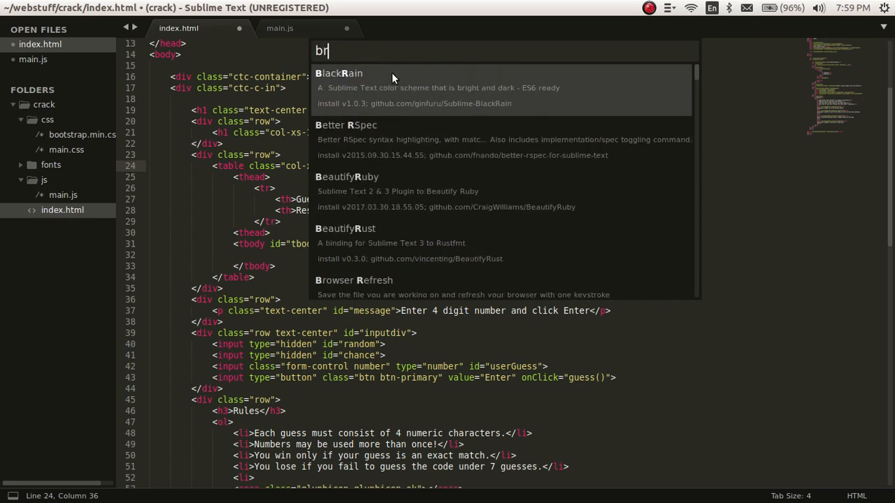
type("ow")
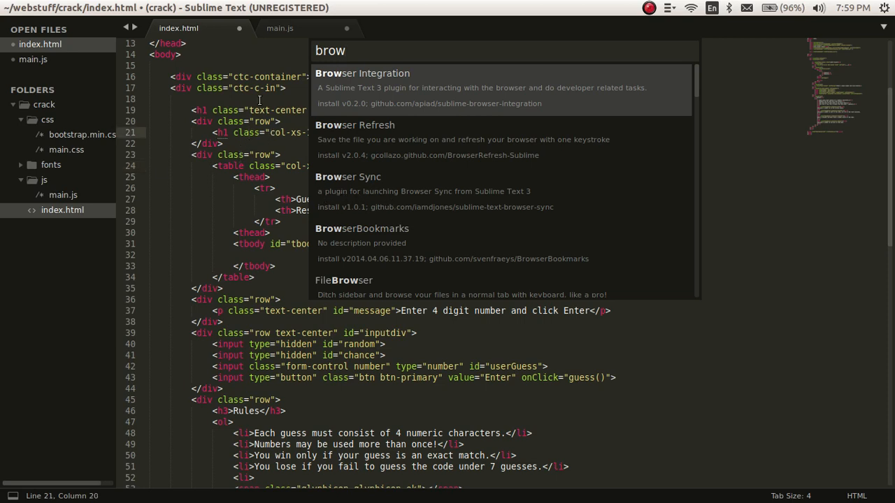
key("escape")
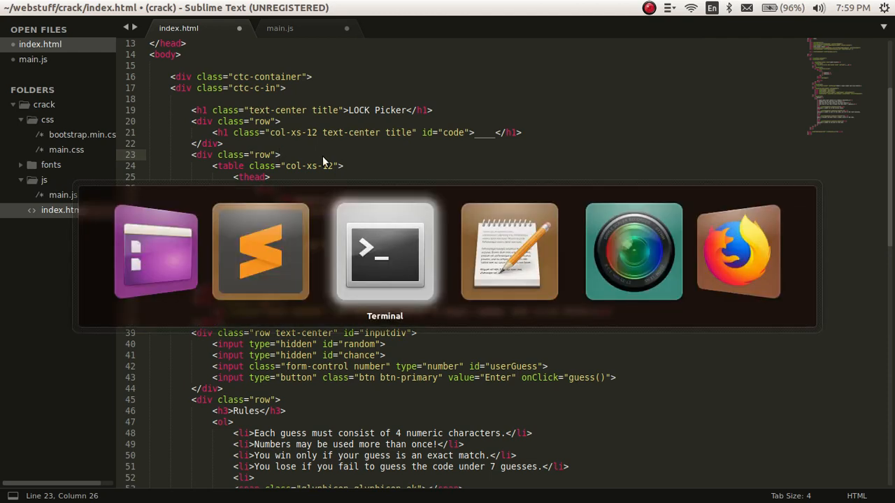
Open the crack folder from the Sublime Text sidebar in the file manager.
left_click(509, 251)
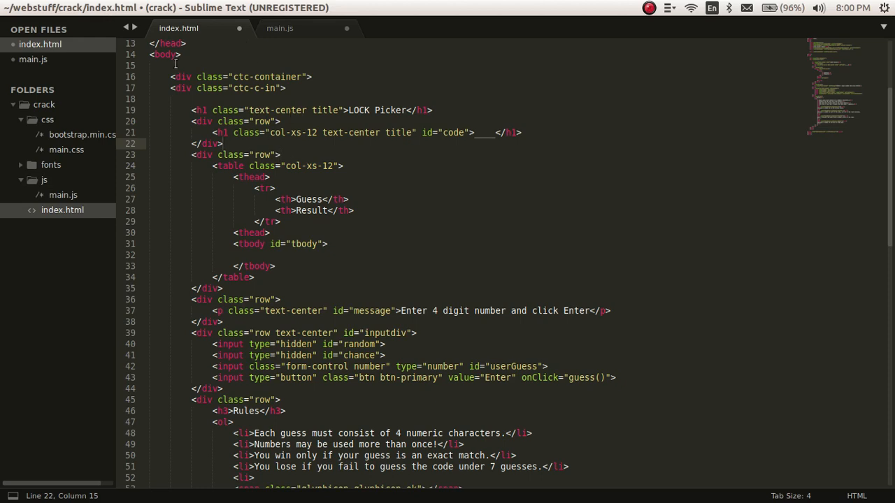
mouse_move(47, 118)
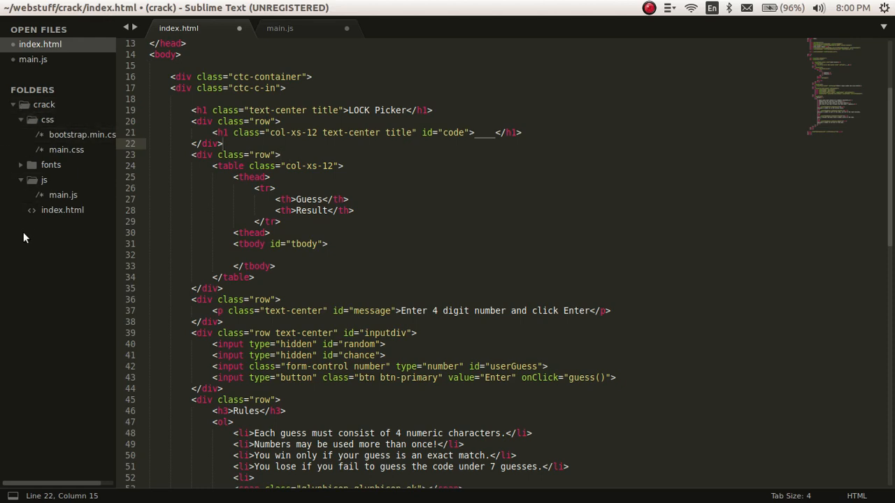
right_click(43, 104)
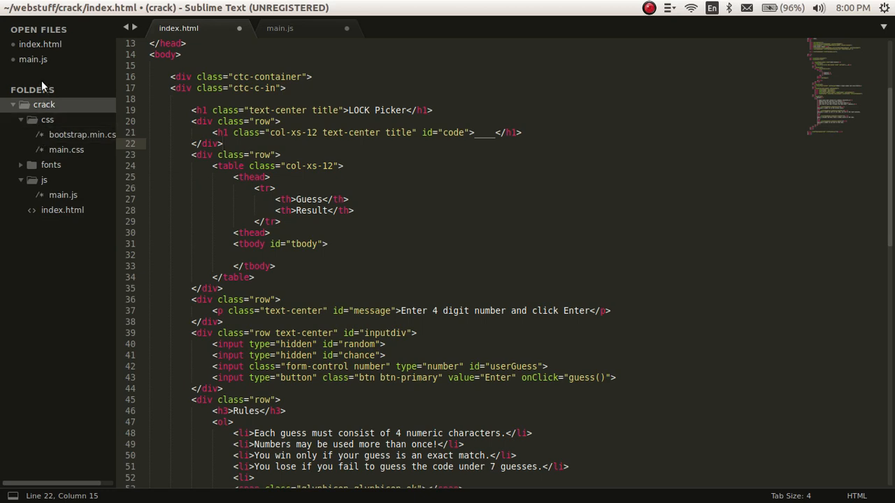
right_click(43, 104)
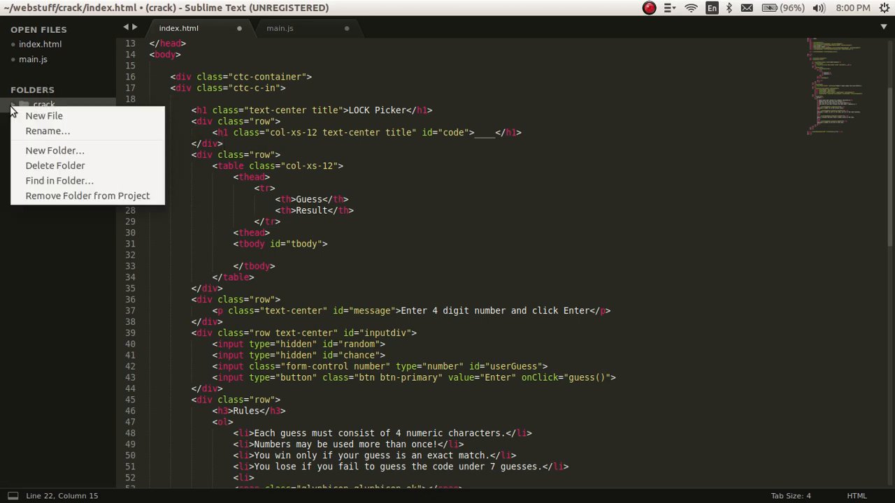
left_click(43, 104)
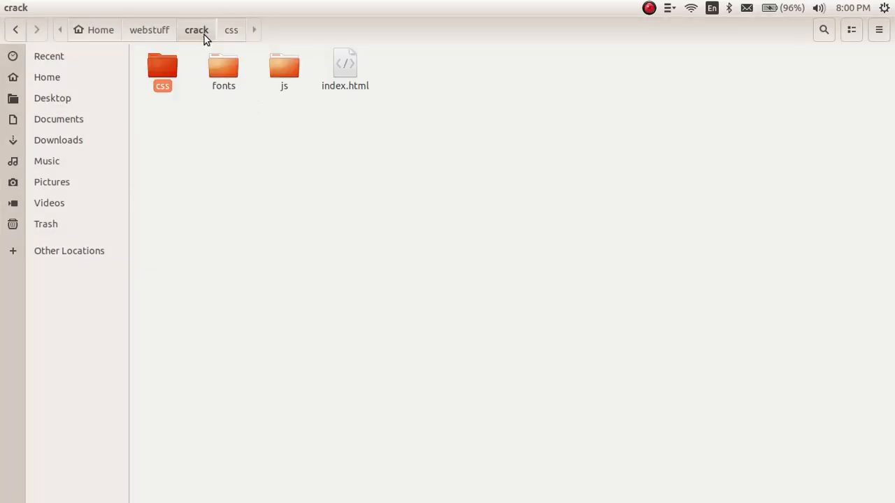
Leave the crack folder in Files and bring the gedit nodejs notes back into view.
left_click(196, 30)
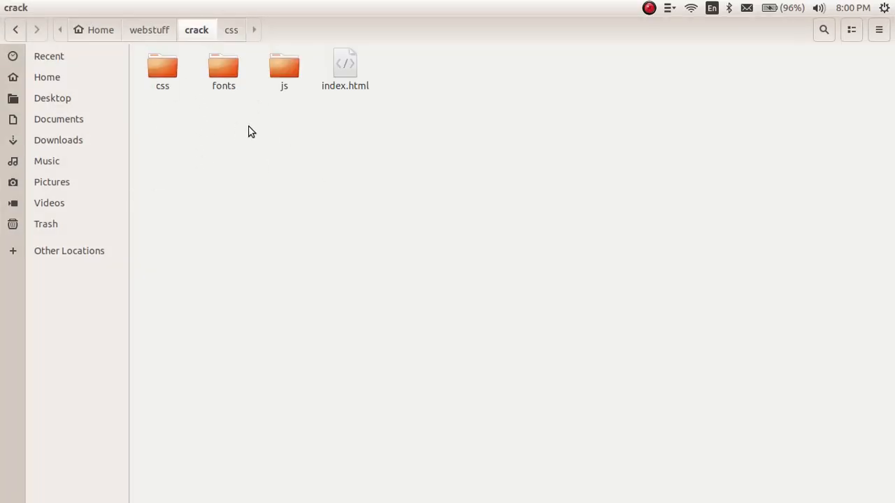
mouse_move(224, 67)
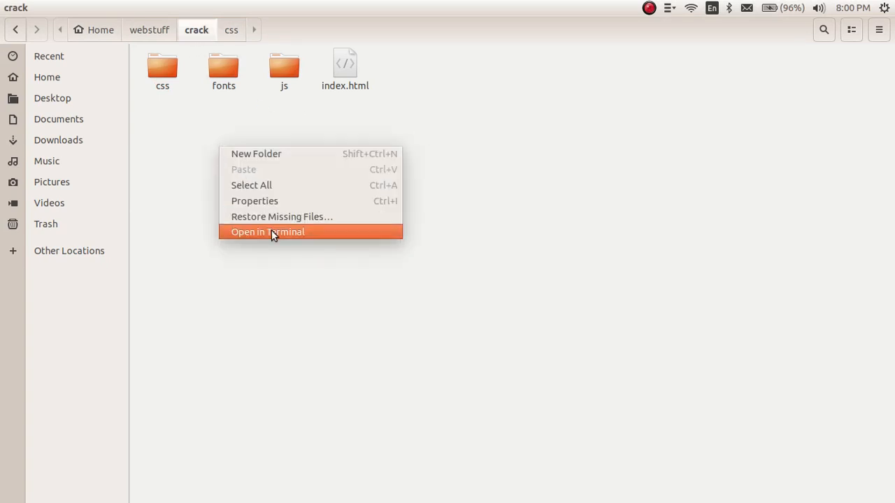
left_click(268, 232)
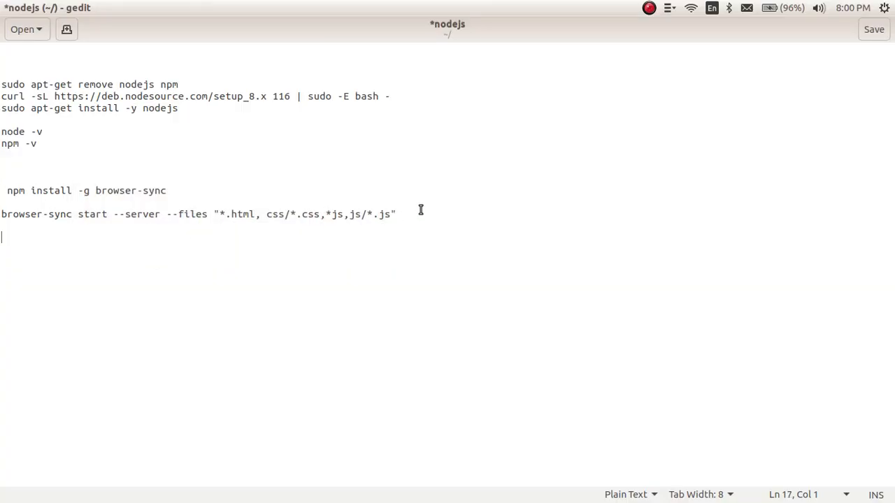
Copy the browser-sync start command line from gedit and return to the crack folder window.
triple_click(196, 214)
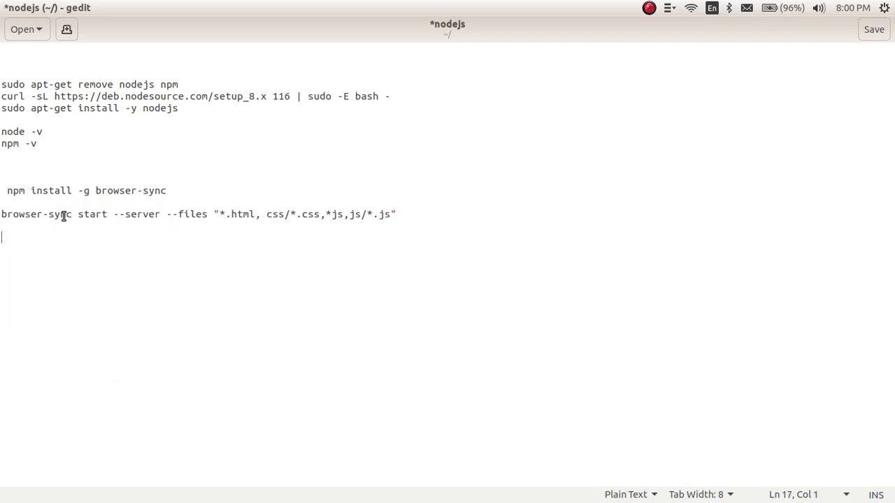
double_click(36, 214)
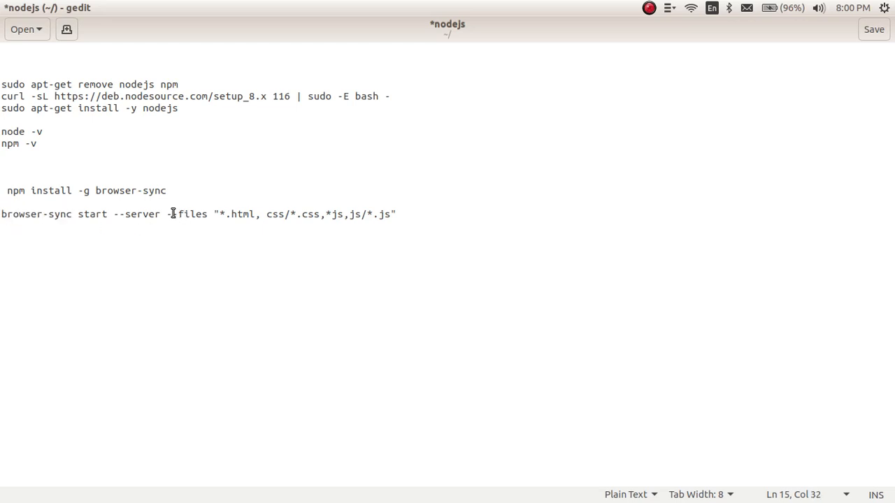
key("alt+Tab")
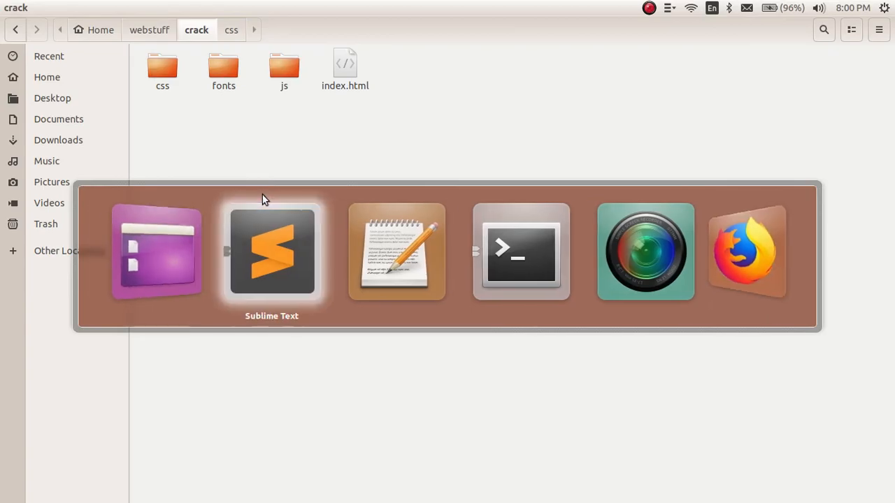
Look over the .ctc-container rules in main.css, then switch to the crack-folder terminal.
left_click(272, 252)
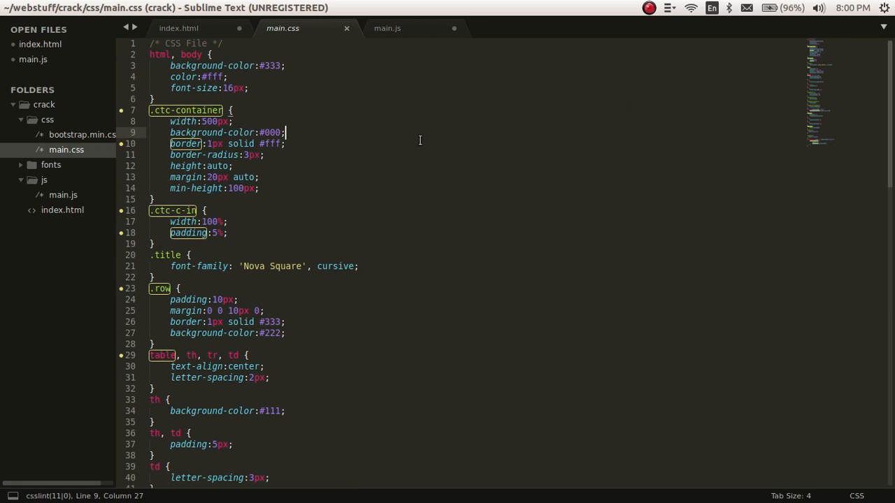
left_click(232, 110)
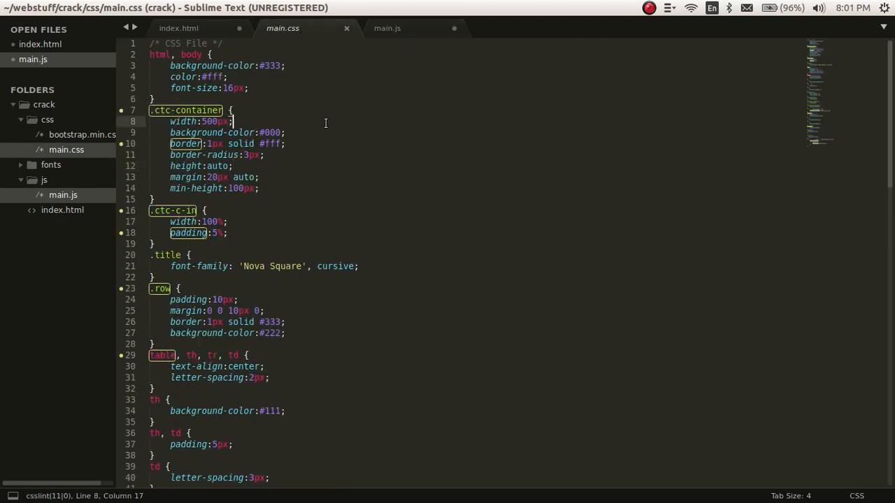
key("alt+Tab")
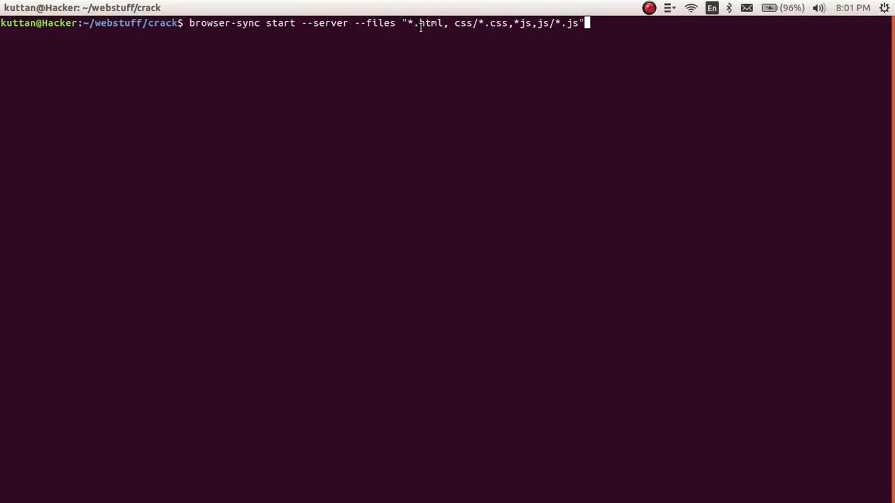
mouse_move(509, 30)
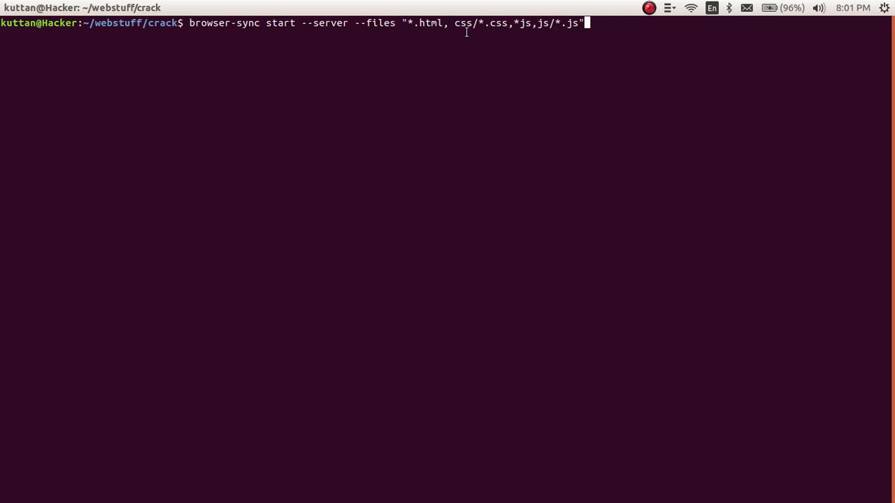
mouse_move(491, 35)
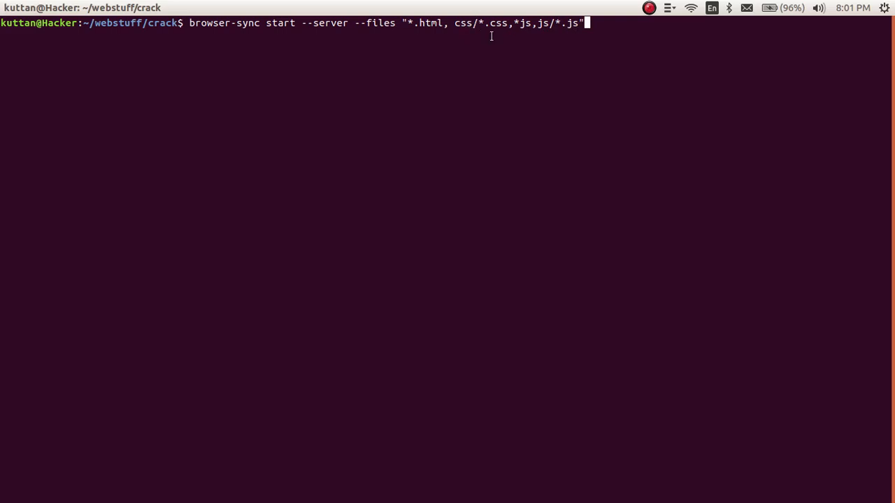
mouse_move(446, 20)
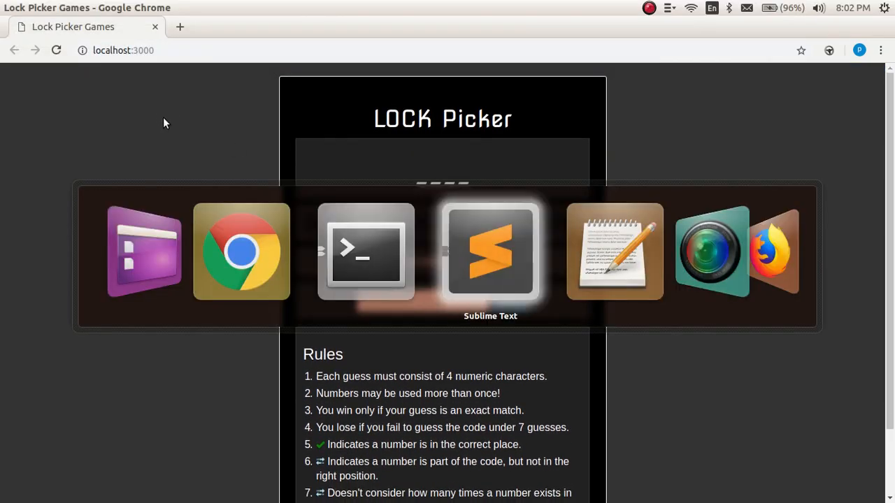
Check the other windows and return to the terminal running Browsersync on localhost:3000.
left_click(489, 251)
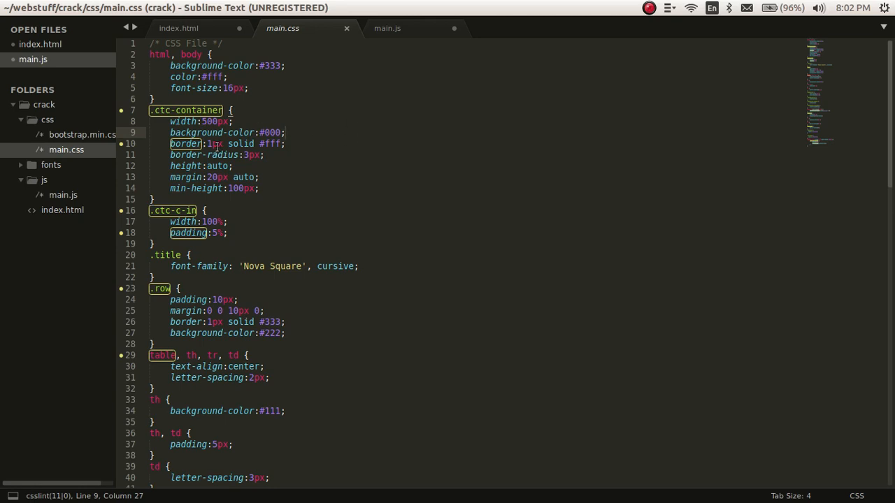
key("alt+tab")
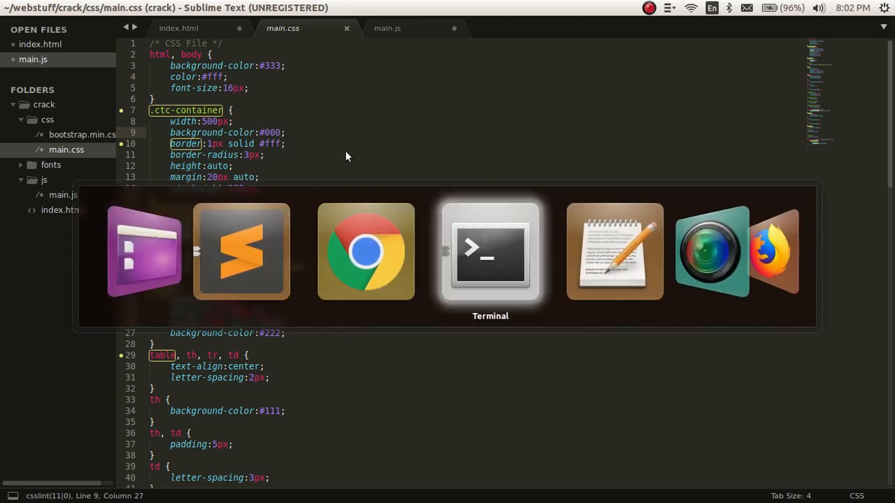
left_click(490, 251)
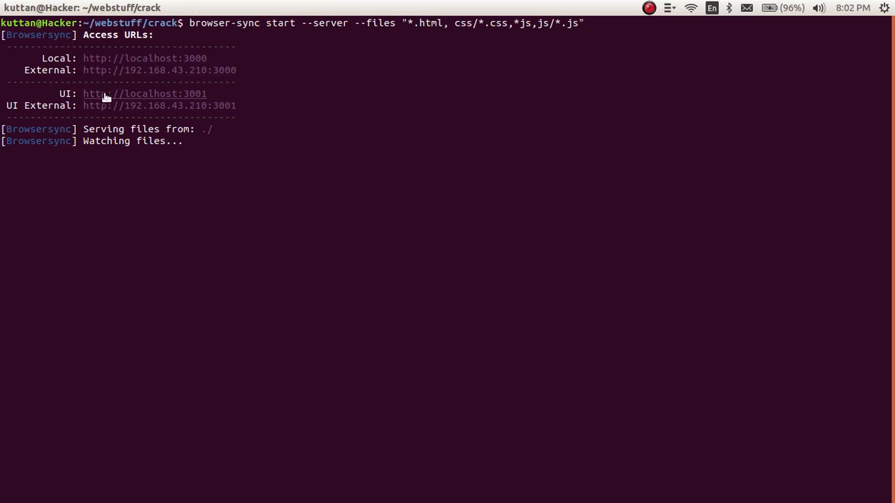
mouse_move(127, 101)
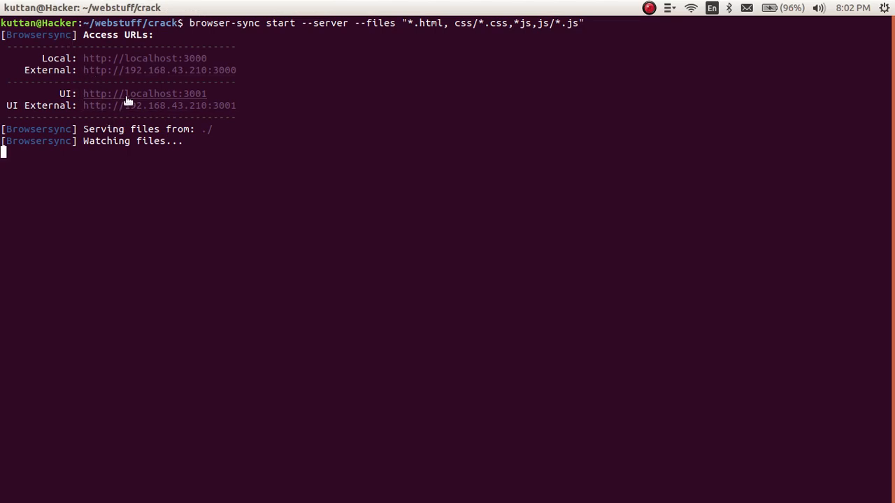
mouse_move(149, 105)
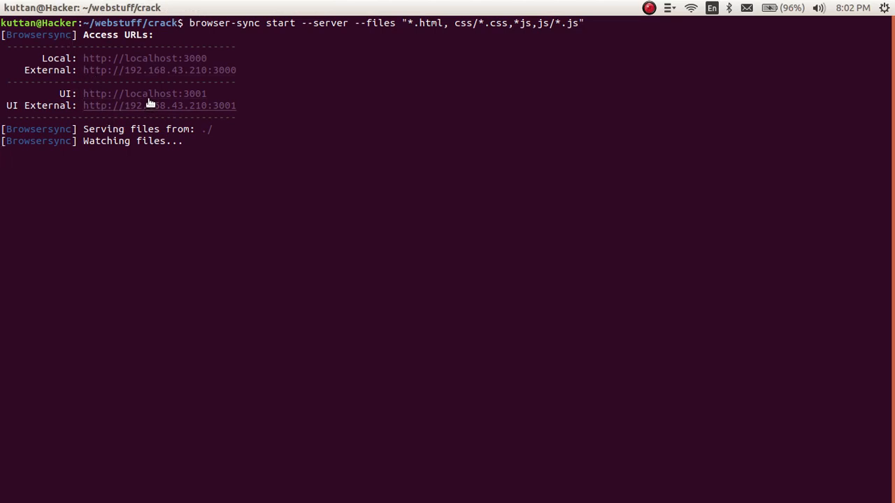
Browse the Browsersync control panel's Overview, History and Help / About pages on localhost:3001.
left_click(143, 94)
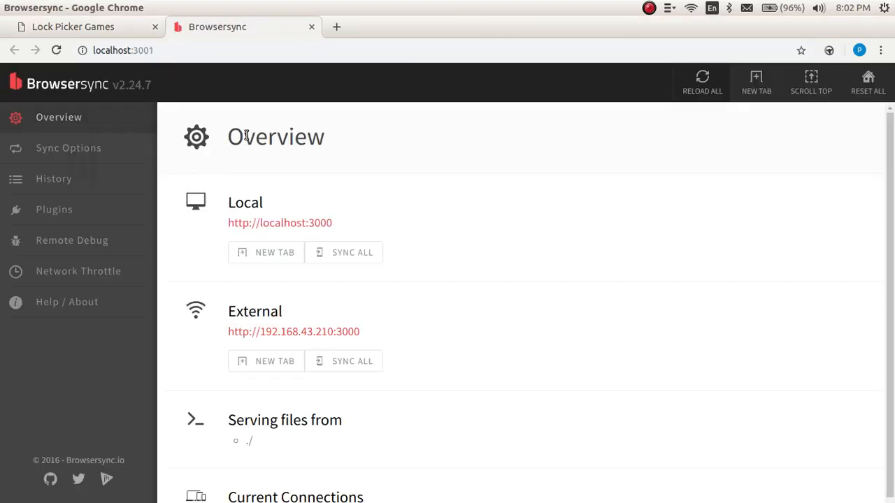
left_click(53, 178)
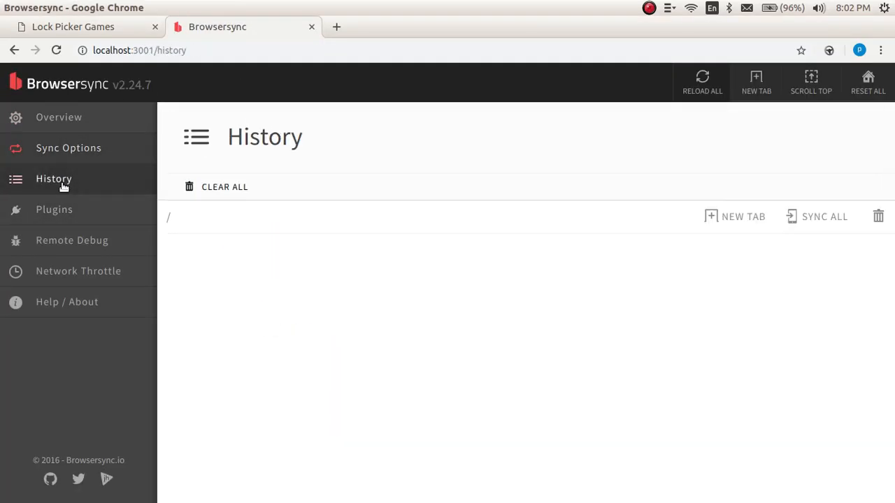
left_click(67, 301)
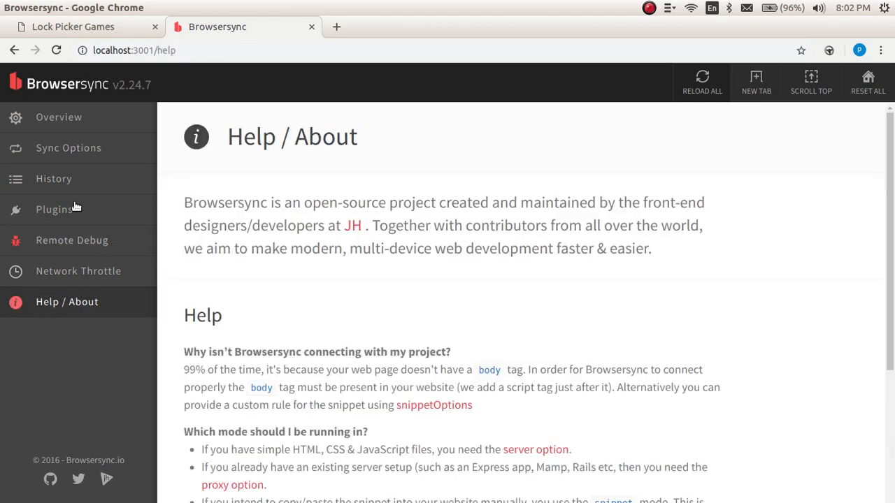
left_click(59, 117)
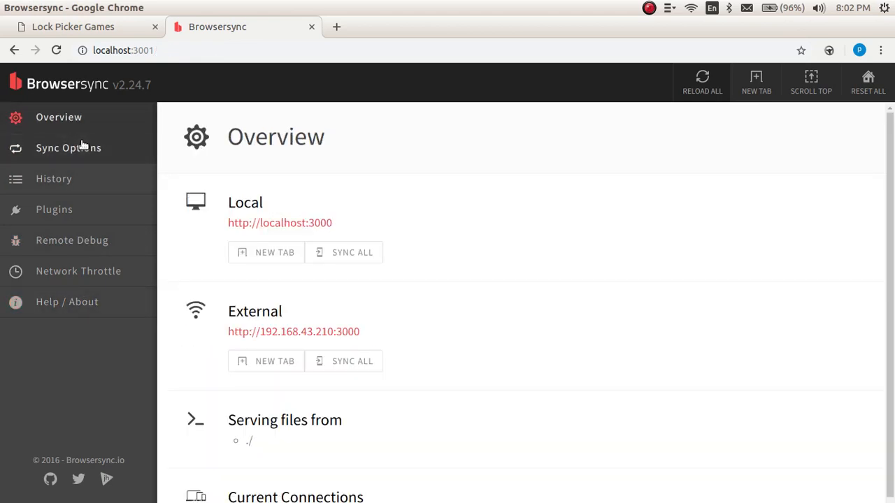
left_click(53, 178)
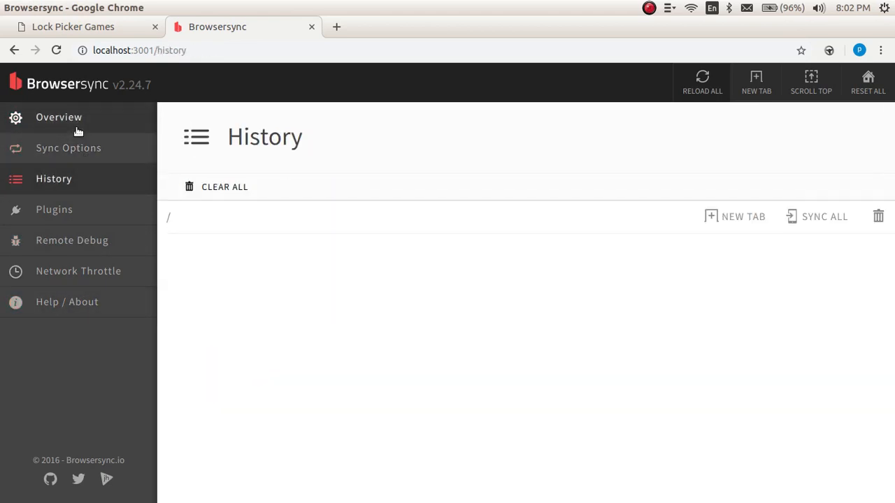
left_click(59, 117)
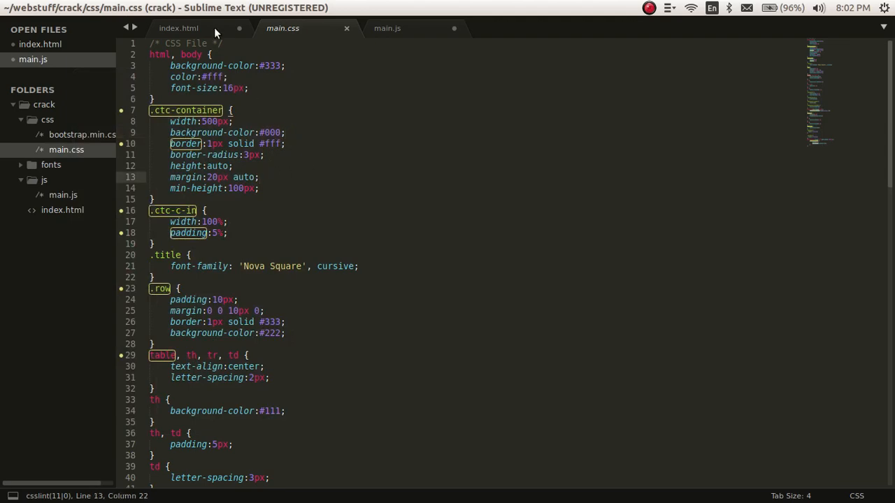
Bring the crack project's main.js with its result-checking functions to the front.
left_click(178, 28)
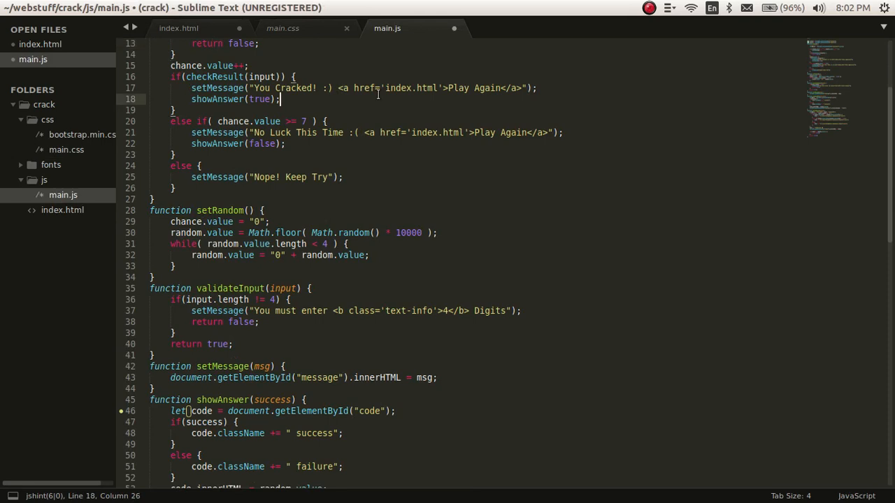
left_click(647, 8)
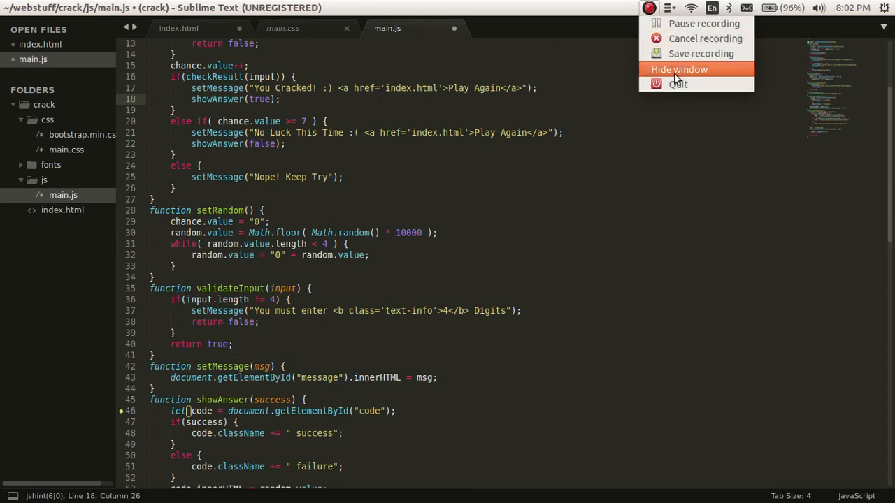